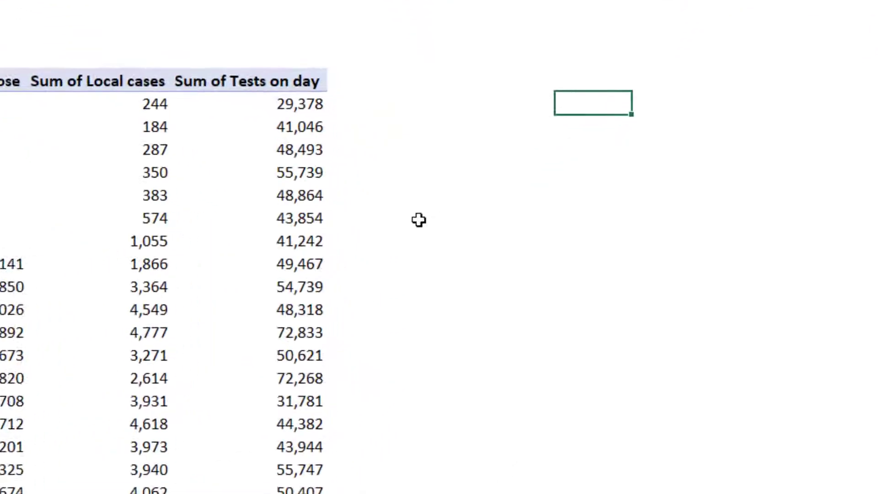
Step: Reference the pivot's week 1 local cases so a cell returns 244, then go to the File screen
{"action": "type", "text": "="}
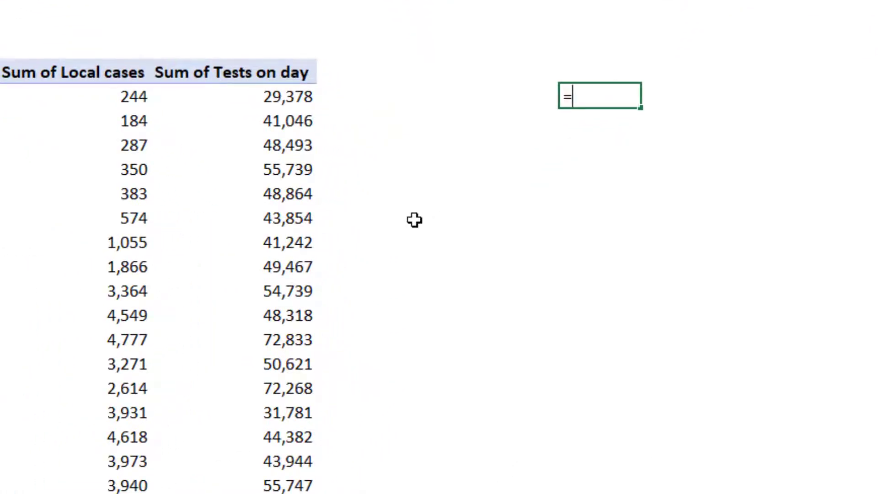
{"action": "left_click", "coordinate": [134, 96]}
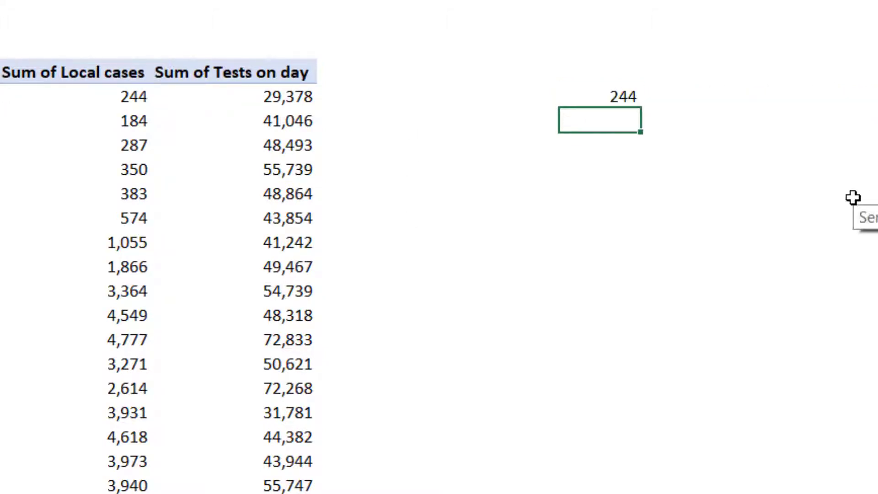
{"action": "left_click", "coordinate": [599, 96]}
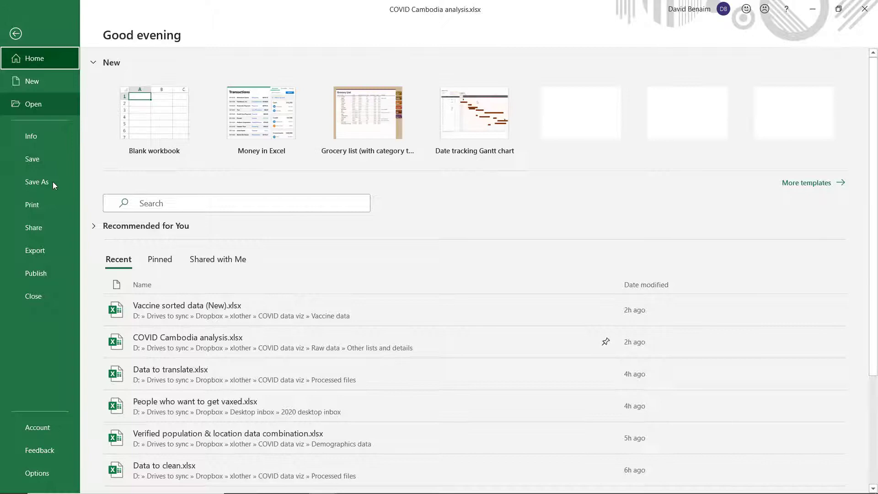
Step: In Options > Formulas, uncheck 'Use GetPivotData functions for PivotTable references' and confirm
{"action": "left_click", "coordinate": [36, 473]}
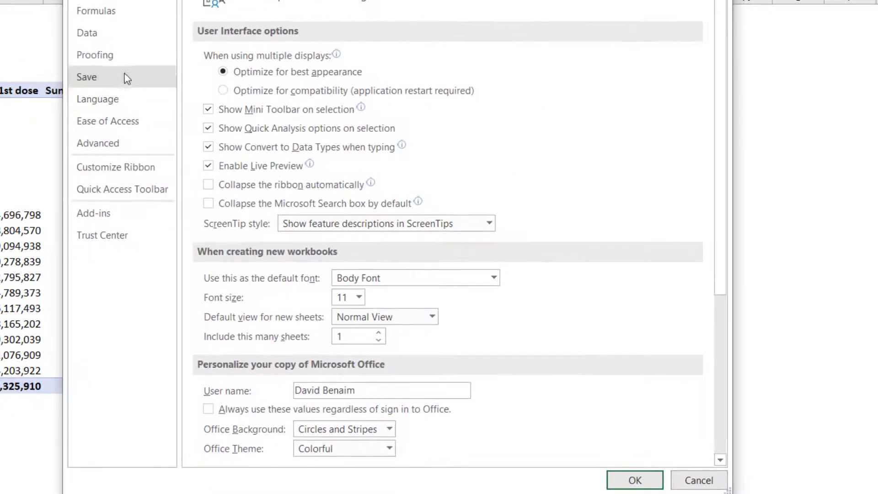
{"action": "left_click", "coordinate": [96, 11]}
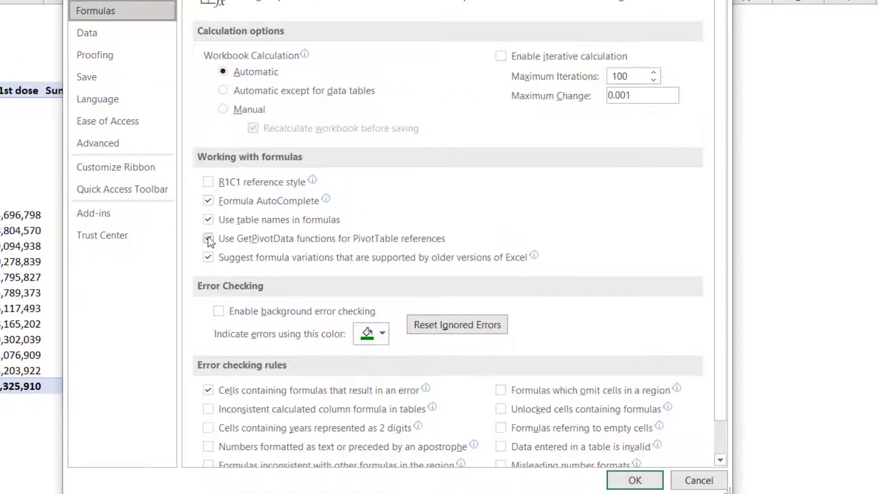
{"action": "left_click", "coordinate": [208, 238]}
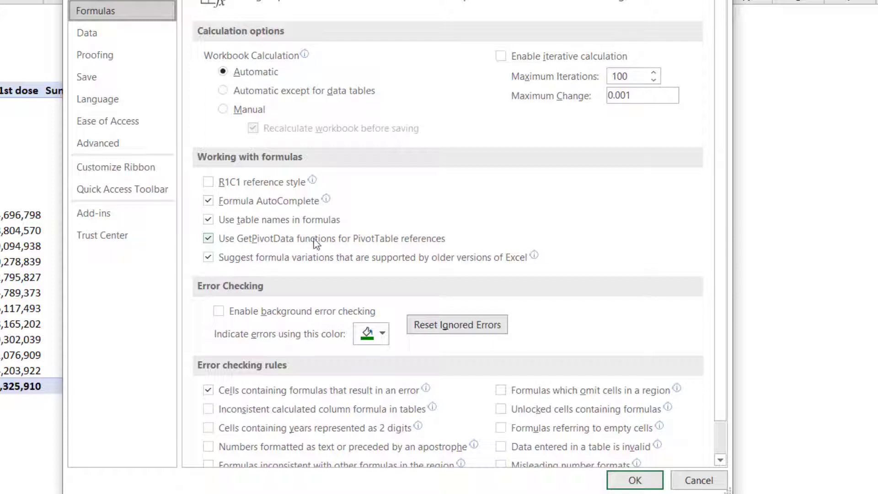
{"action": "mouse_move", "coordinate": [333, 243]}
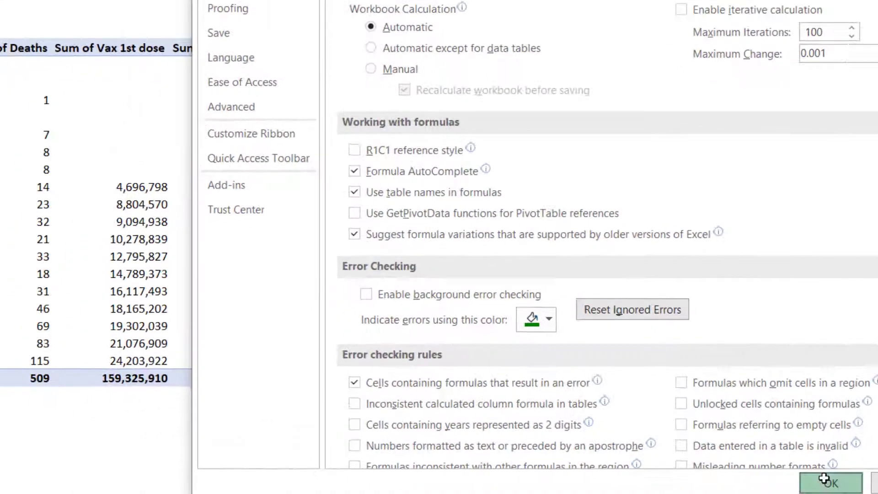
{"action": "left_click", "coordinate": [831, 483]}
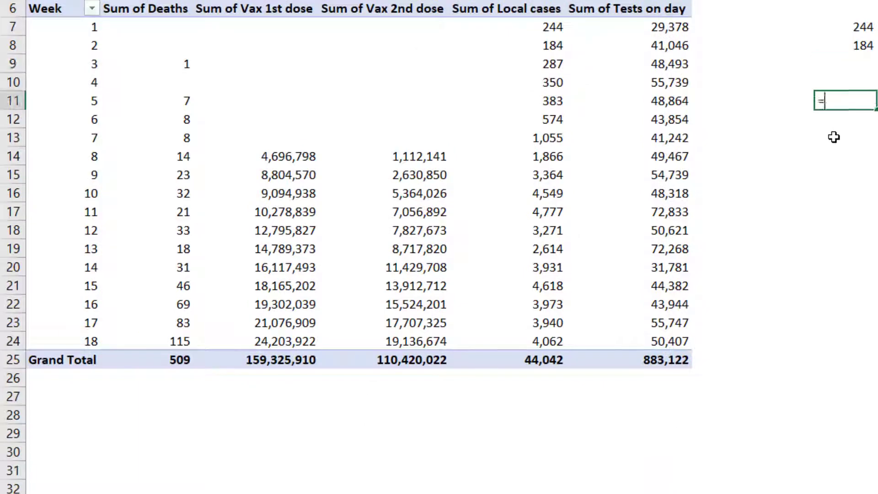
Step: Commit the week 5 reference returning 383 and fill it down to the grand total row 44,042
{"action": "key", "text": "enter"}
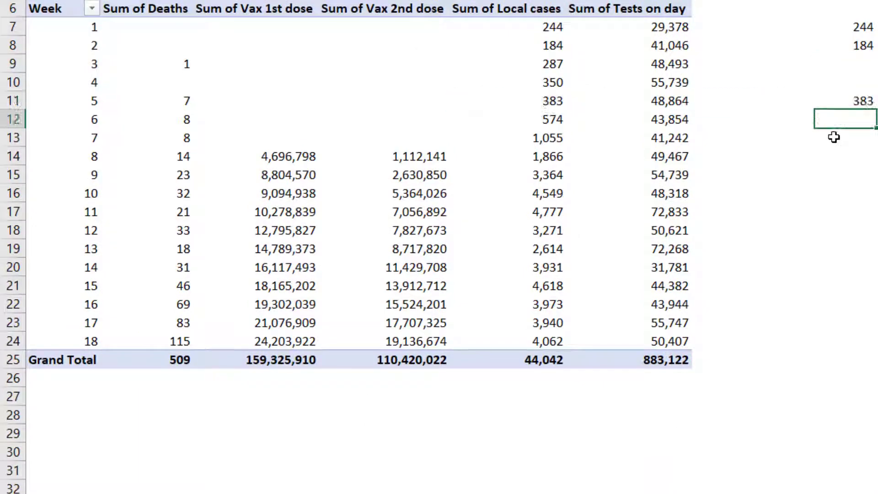
{"action": "left_click", "coordinate": [842, 101]}
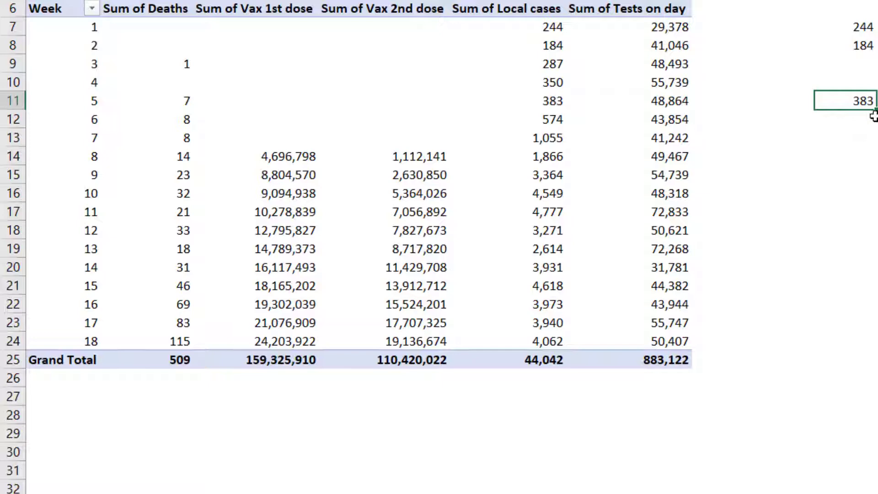
{"action": "left_click_drag", "start_coordinate": [857, 100], "coordinate": [857, 378]}
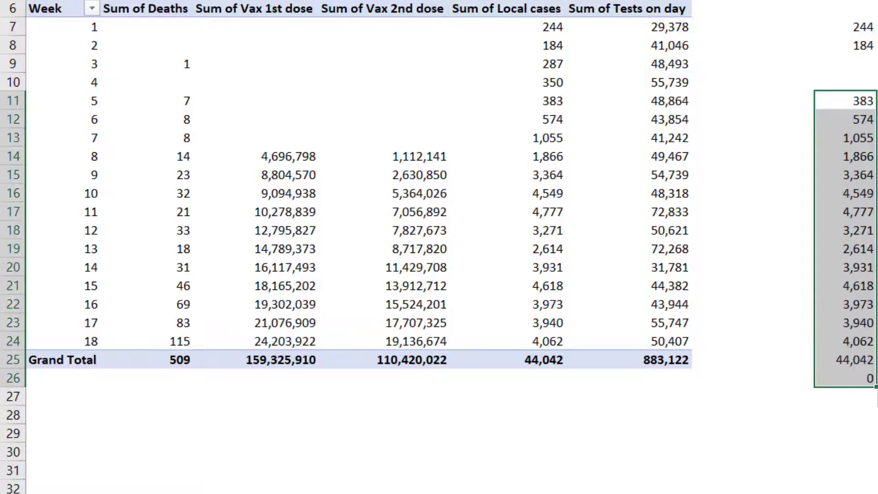